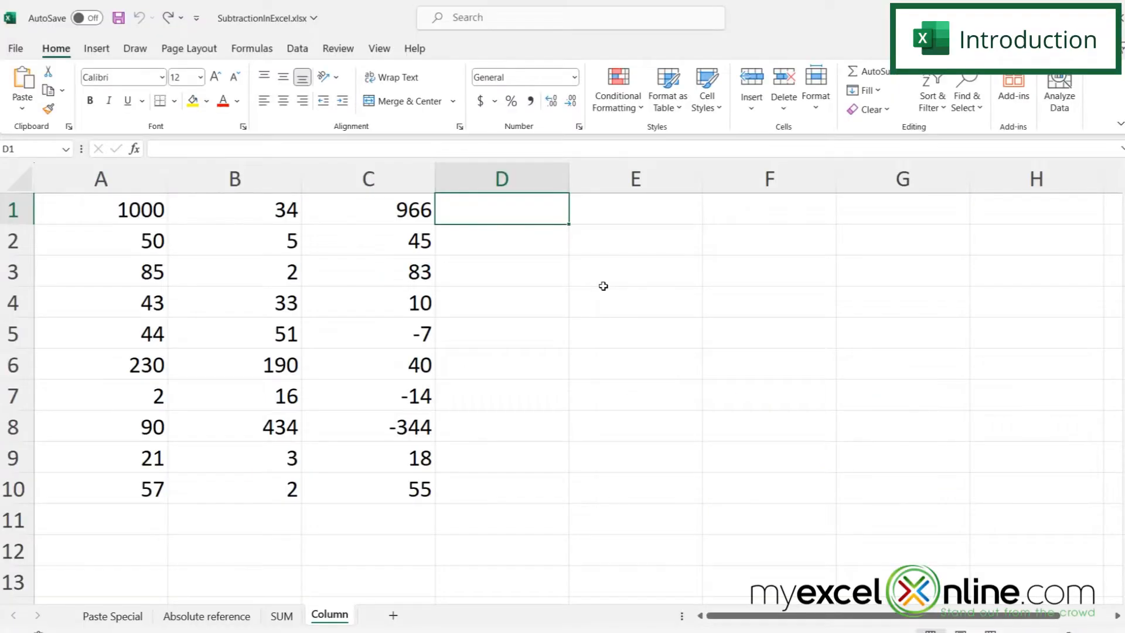
pyautogui.moveTo(350, 515)
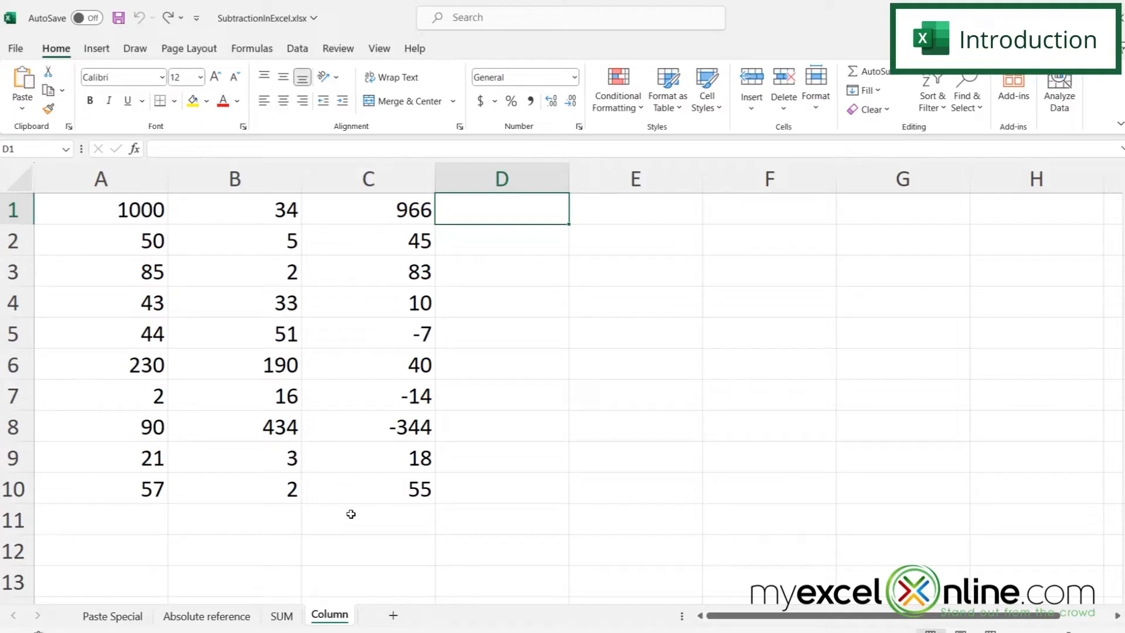
# Preview the SUM and Absolute reference sheets, then return to the Column sheet
pyautogui.click(281, 615)
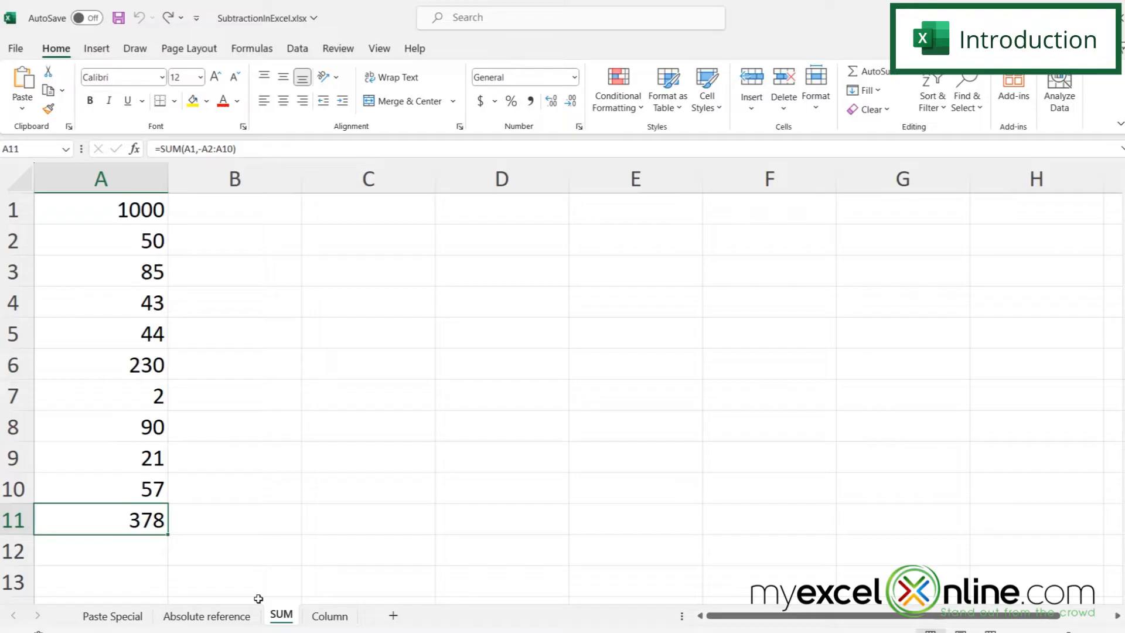
pyautogui.click(206, 615)
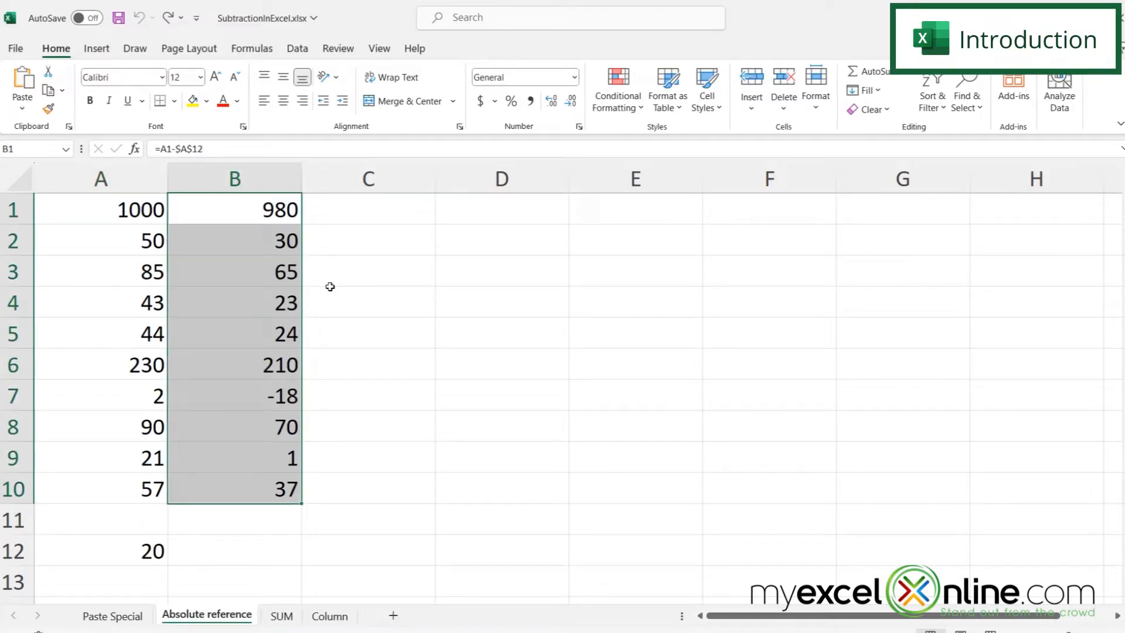
pyautogui.moveTo(362, 317)
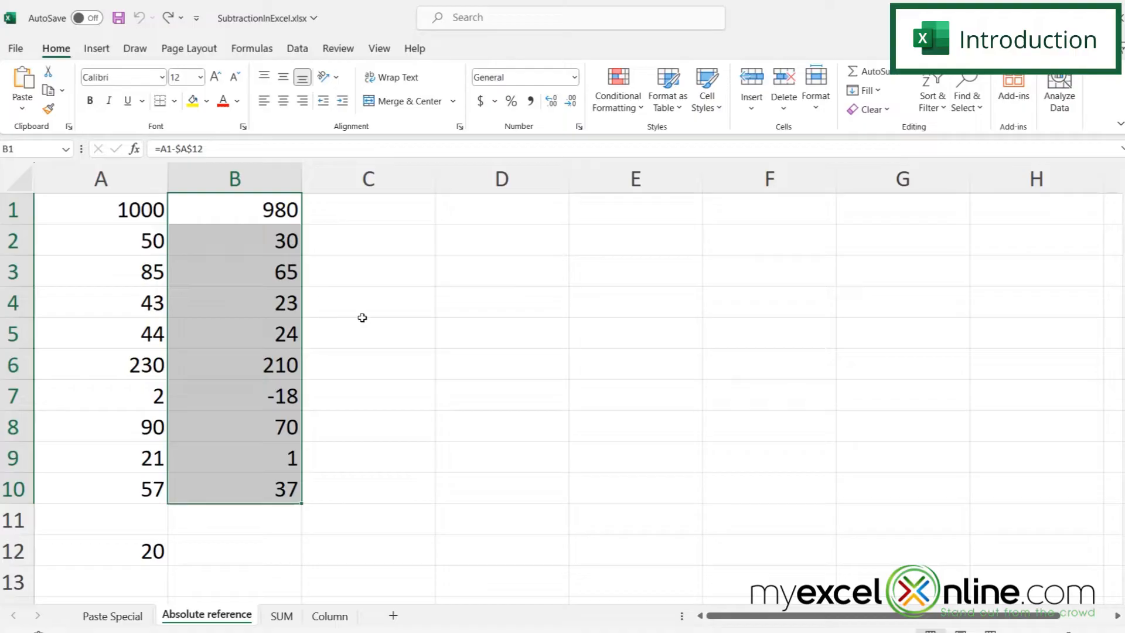
pyautogui.moveTo(330, 287)
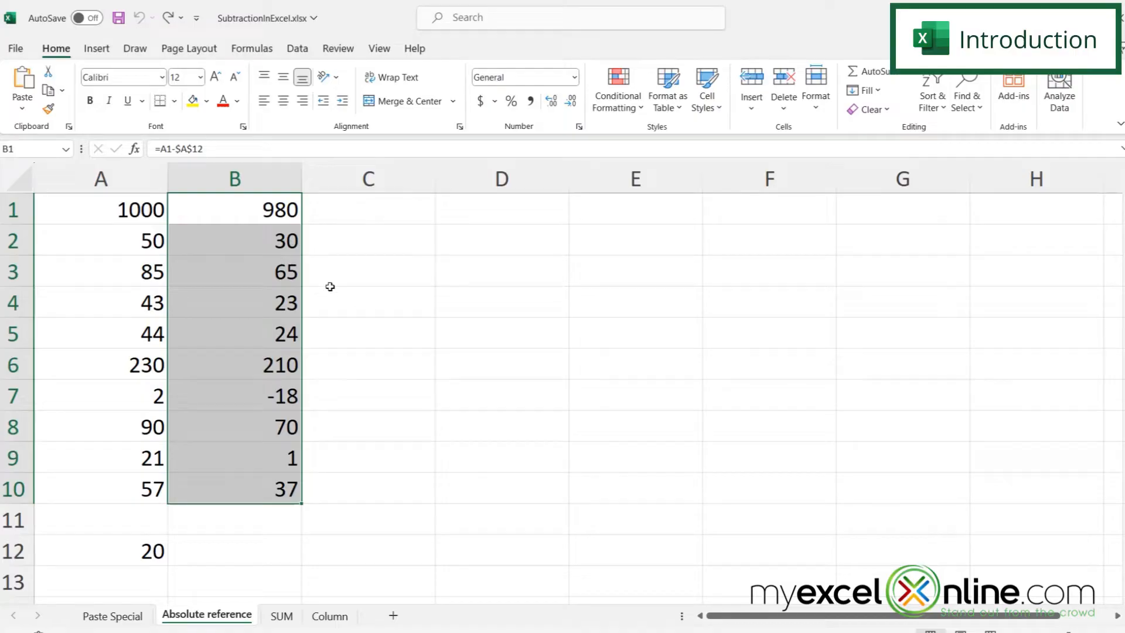
pyautogui.click(329, 615)
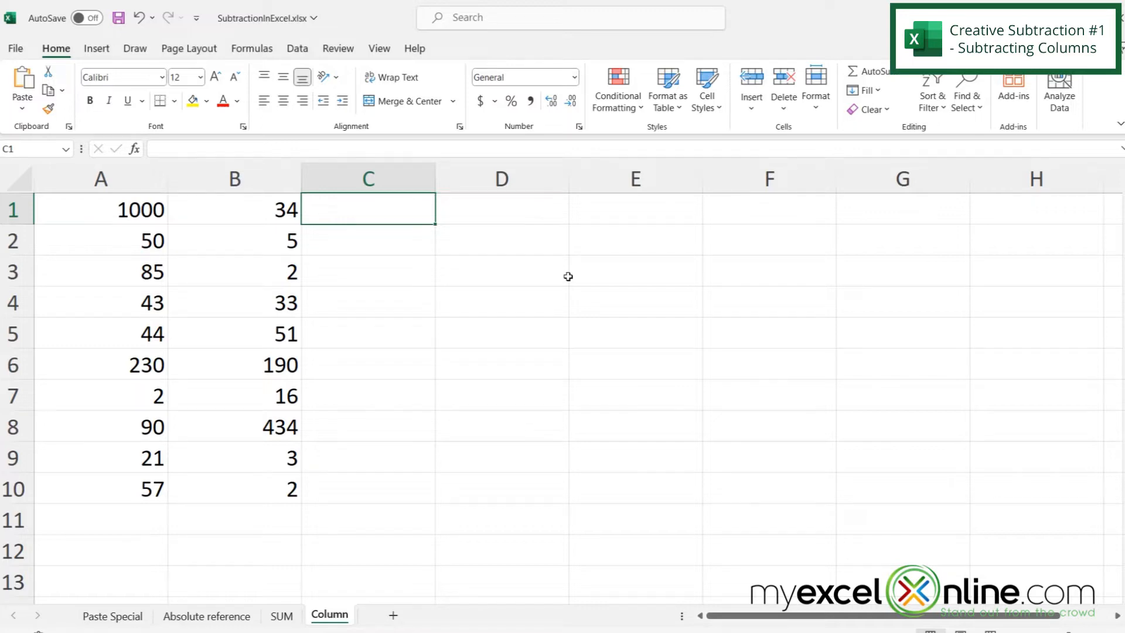
# Enter =A1-B1 in C1, fill it down to C10, and move on to the SUM sheet
pyautogui.write('=')
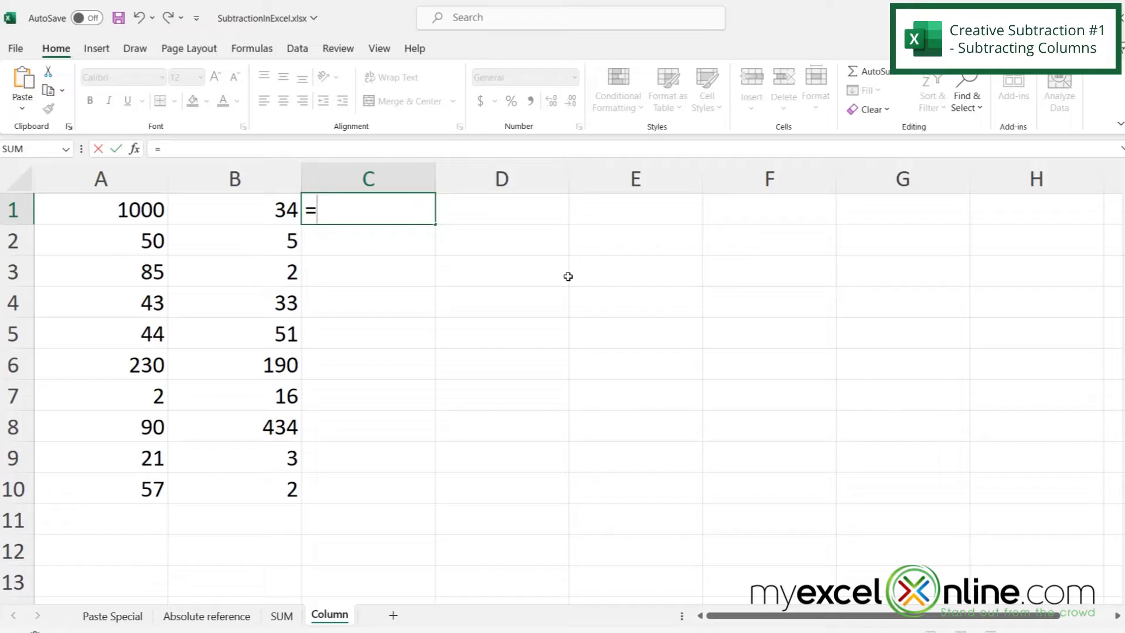
pyautogui.click(100, 209)
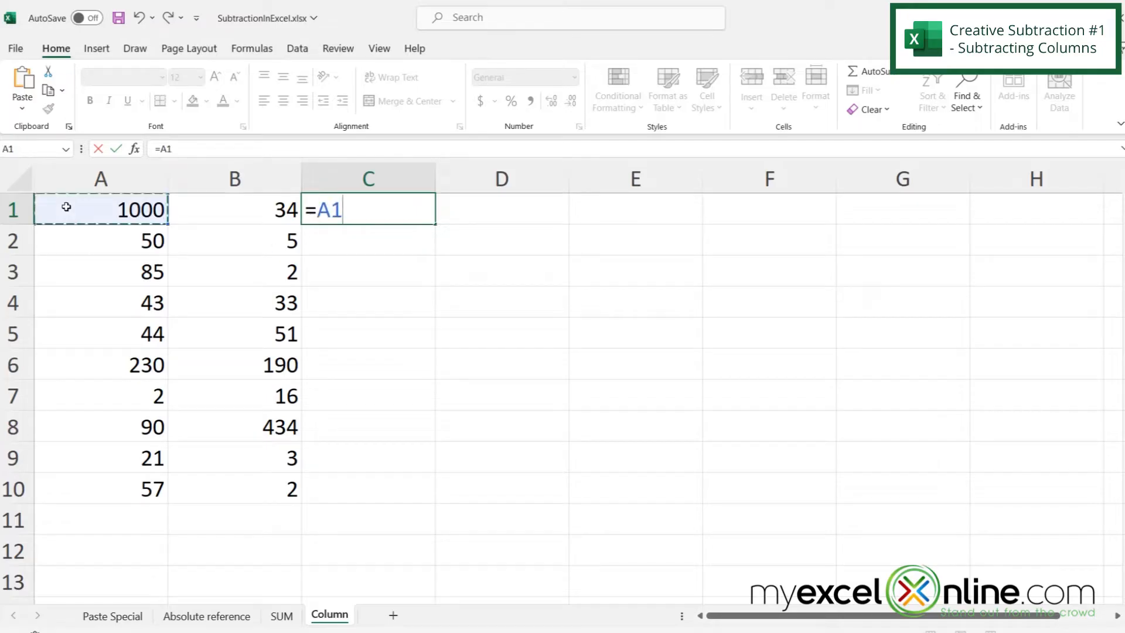
pyautogui.write('-')
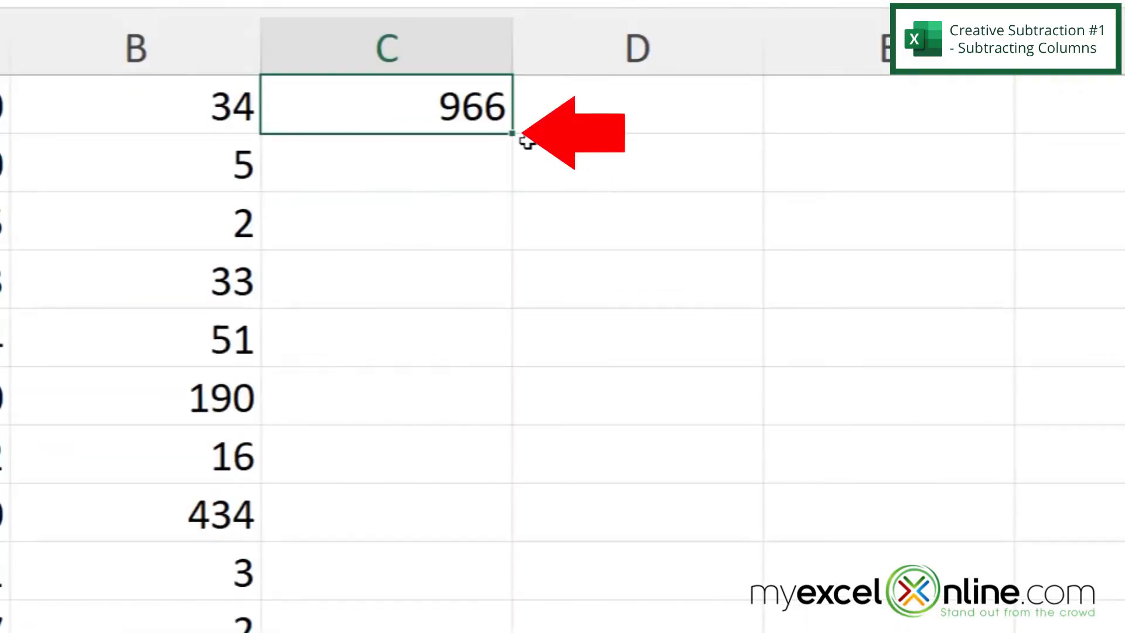
pyautogui.moveTo(517, 153)
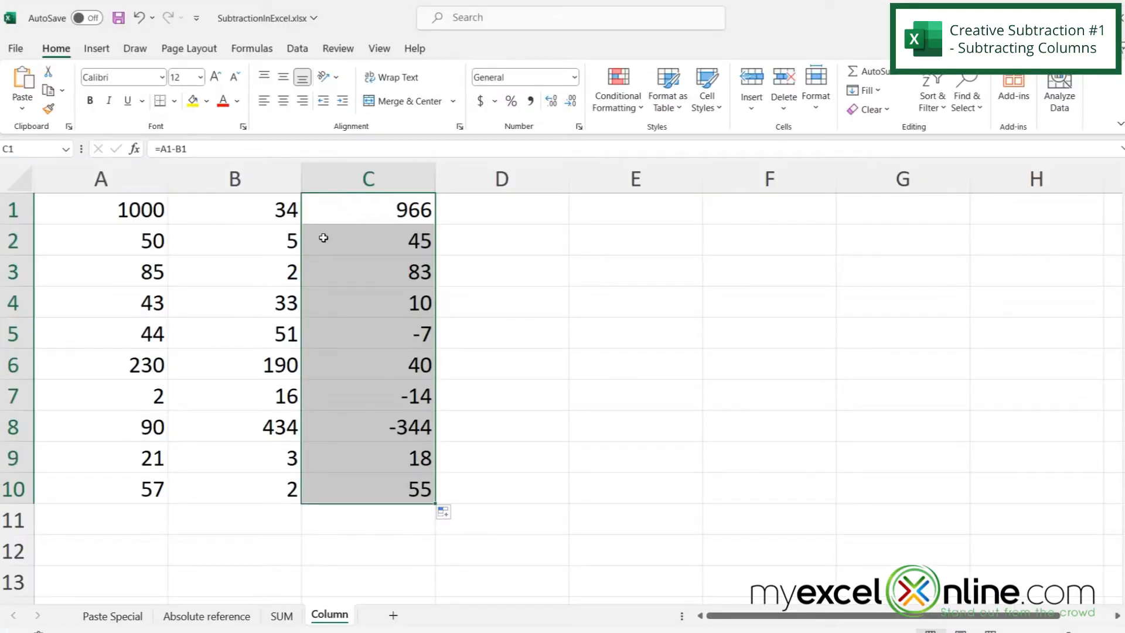
pyautogui.click(367, 270)
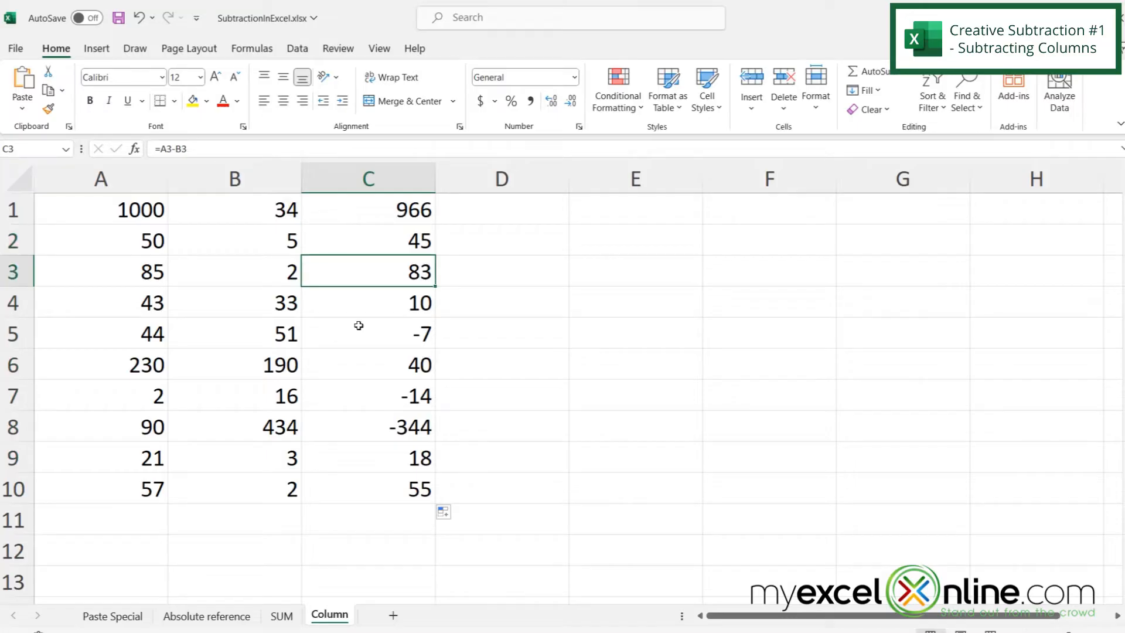
pyautogui.moveTo(396, 563)
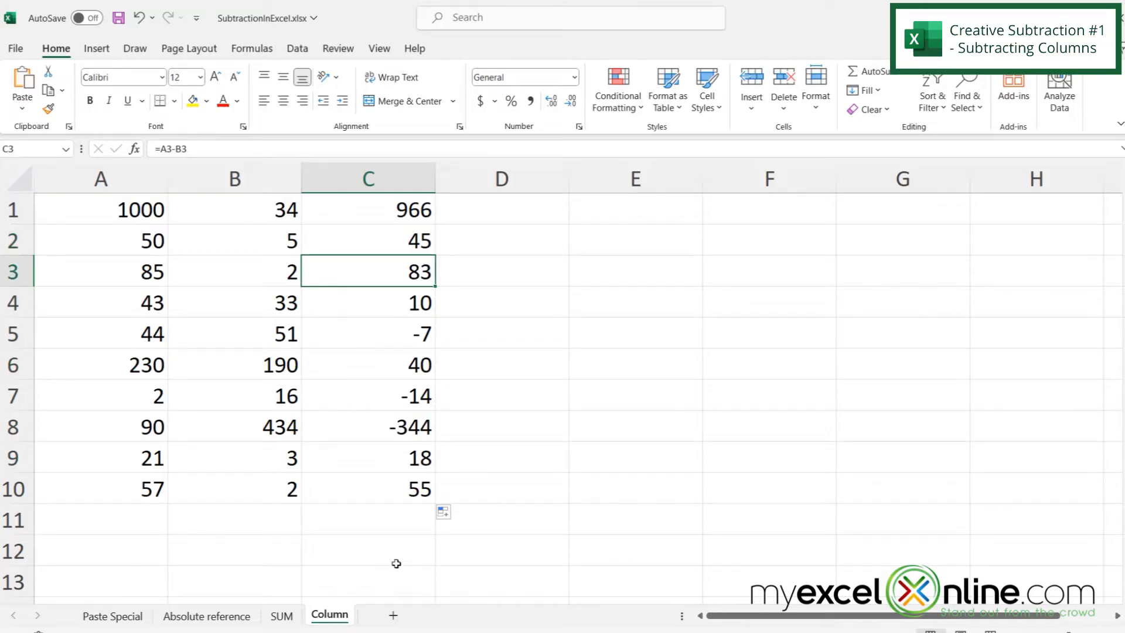
pyautogui.click(281, 615)
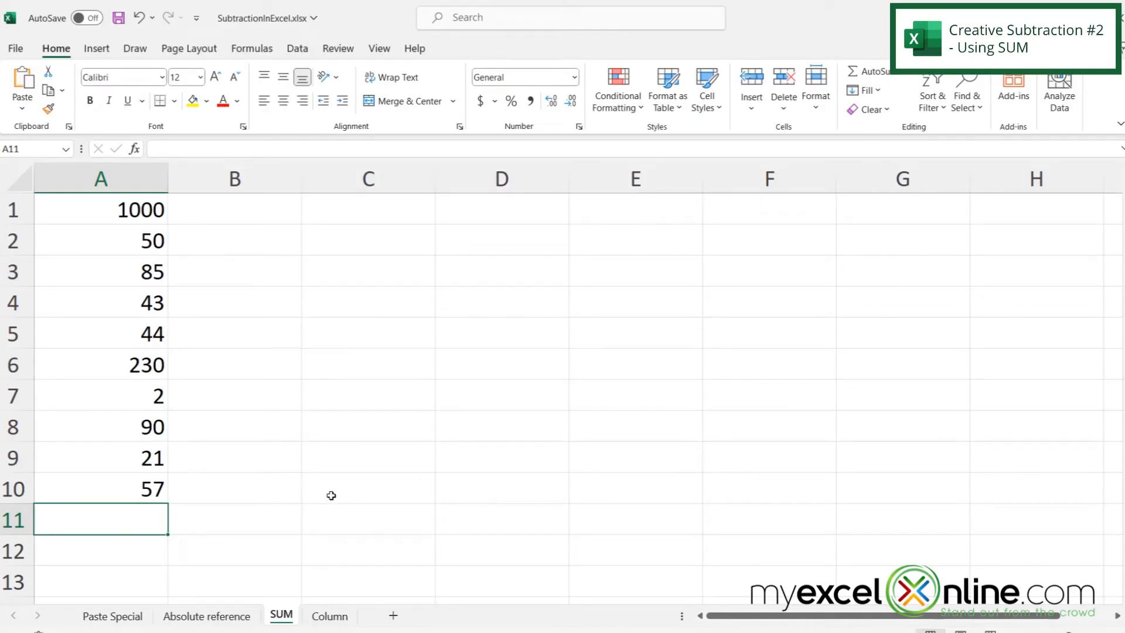
# Enter =SUM(A1,-A2:A10) in A11 so 1000 minus A2 to A10 gives 378
pyautogui.write('=')
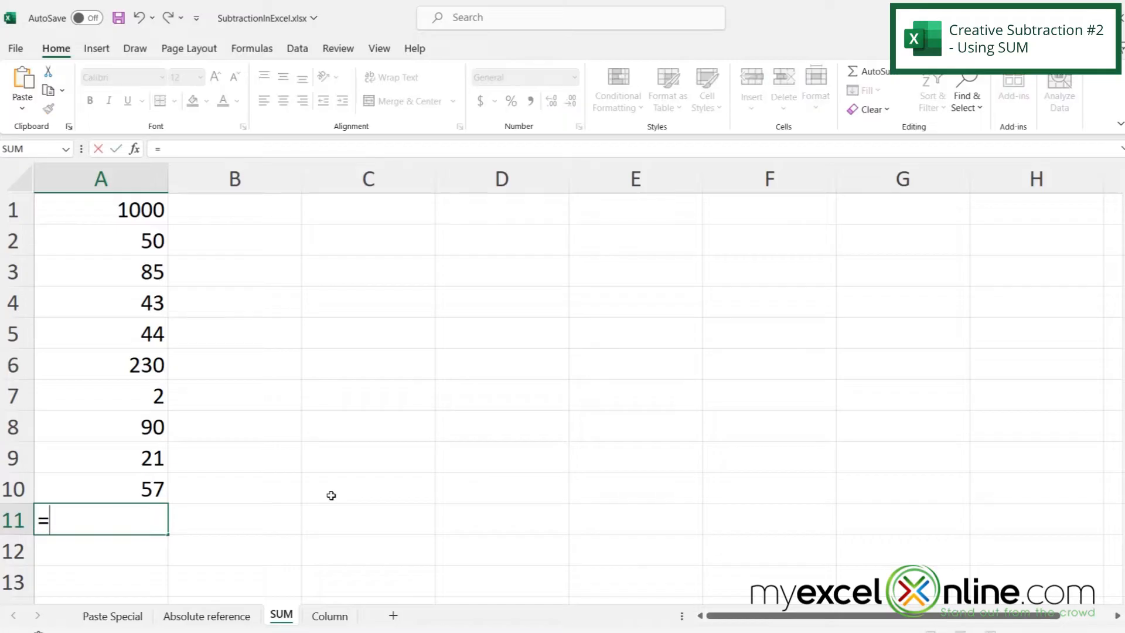
pyautogui.write('sum(')
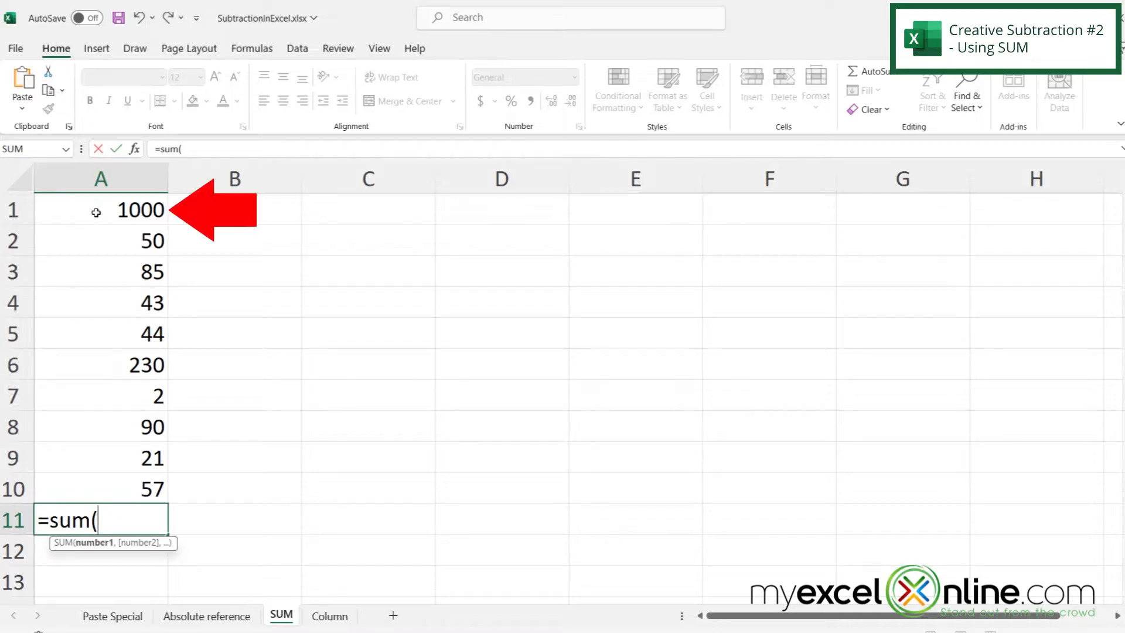
pyautogui.click(101, 209)
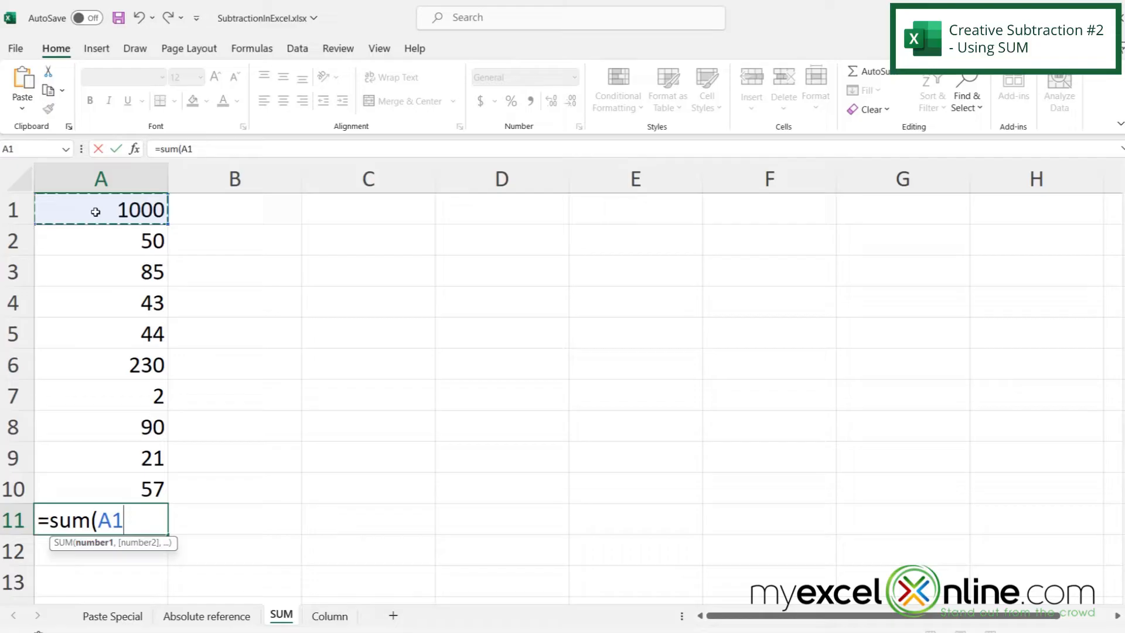
pyautogui.write(',')
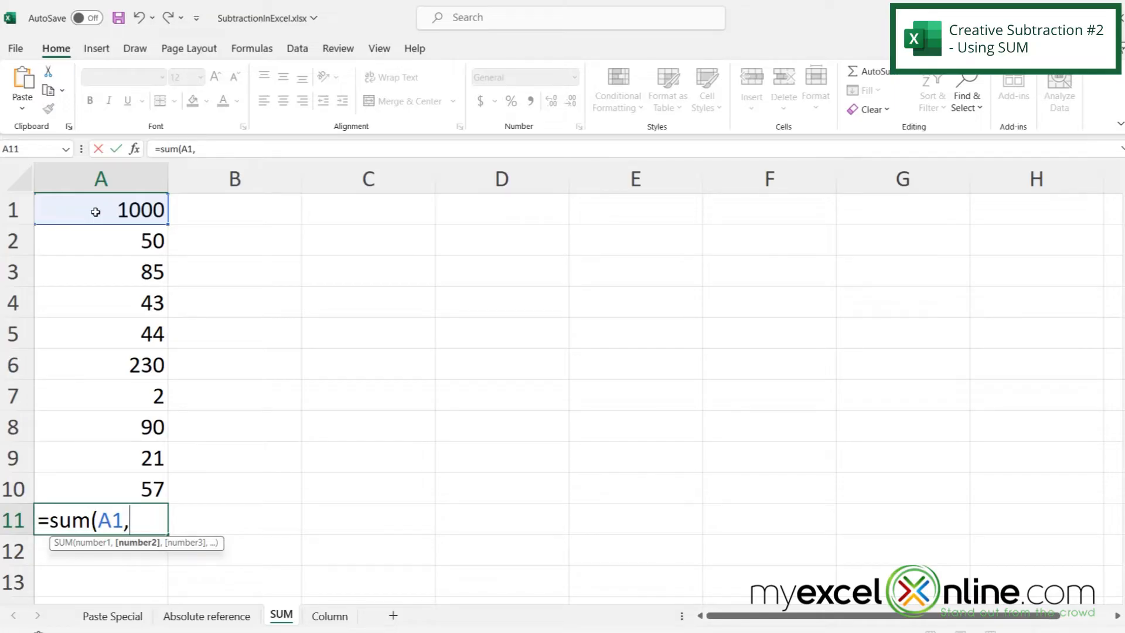
pyautogui.write('-')
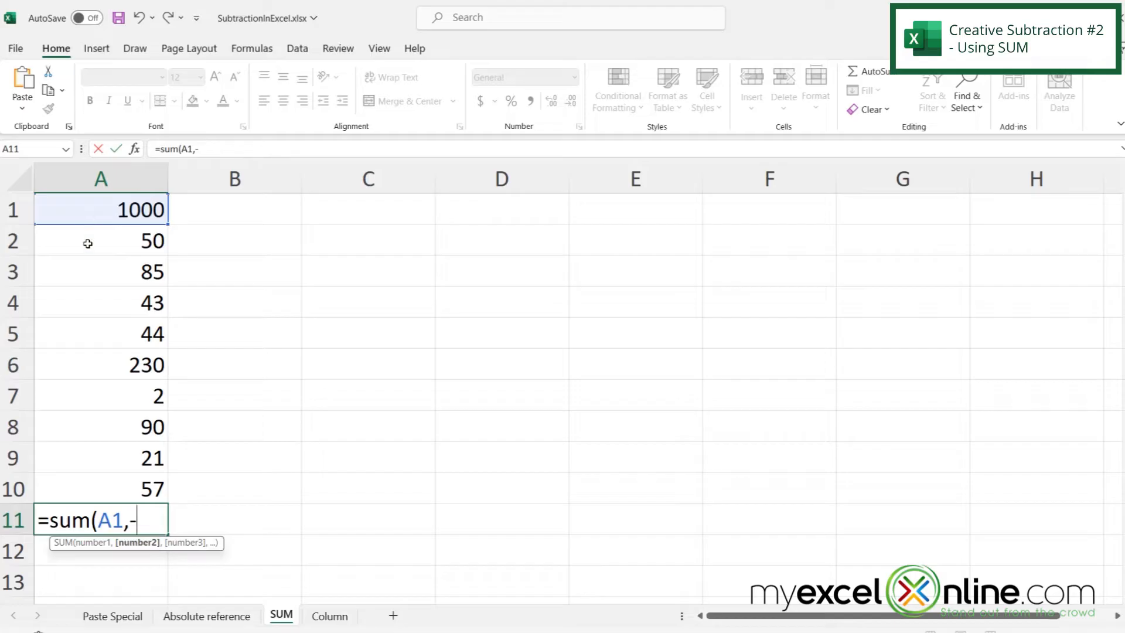
pyautogui.click(100, 242)
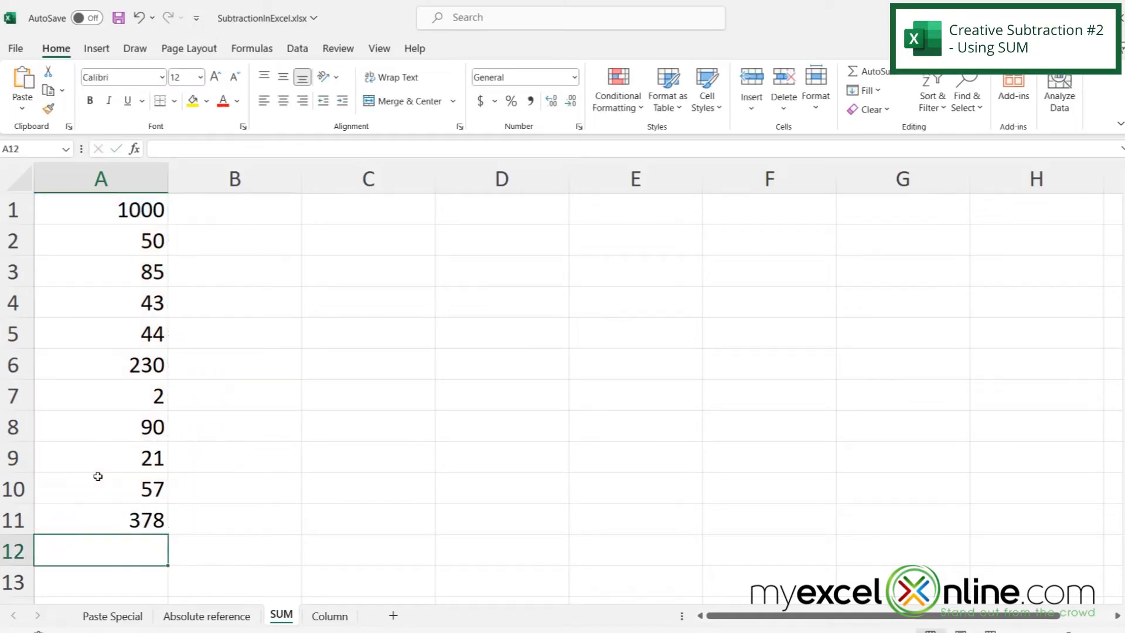
pyautogui.click(101, 520)
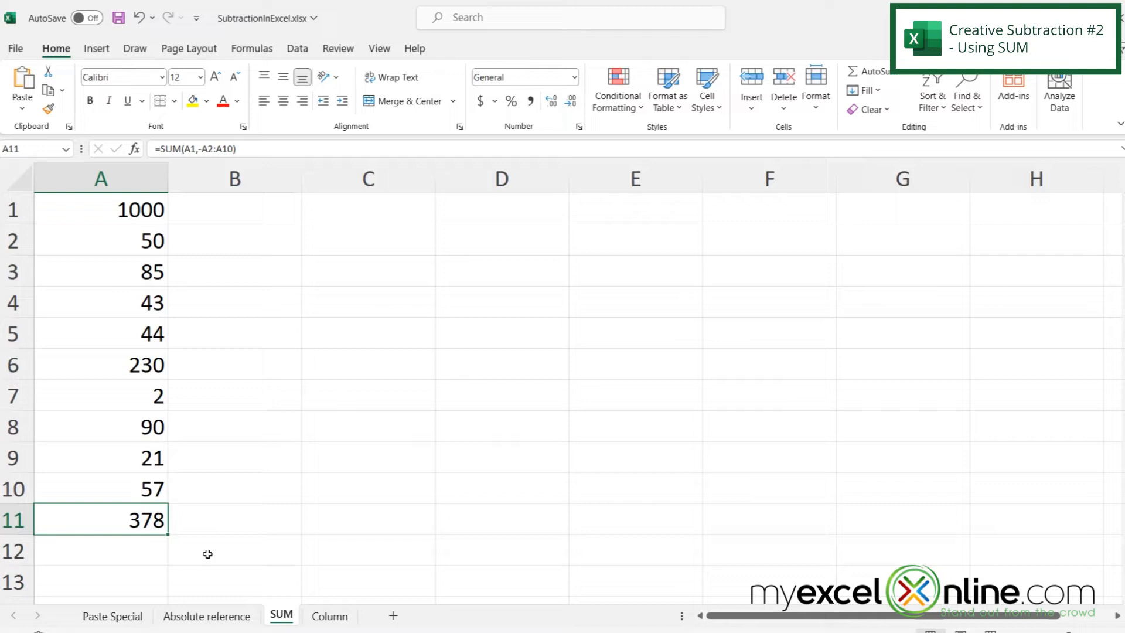
pyautogui.moveTo(196, 191)
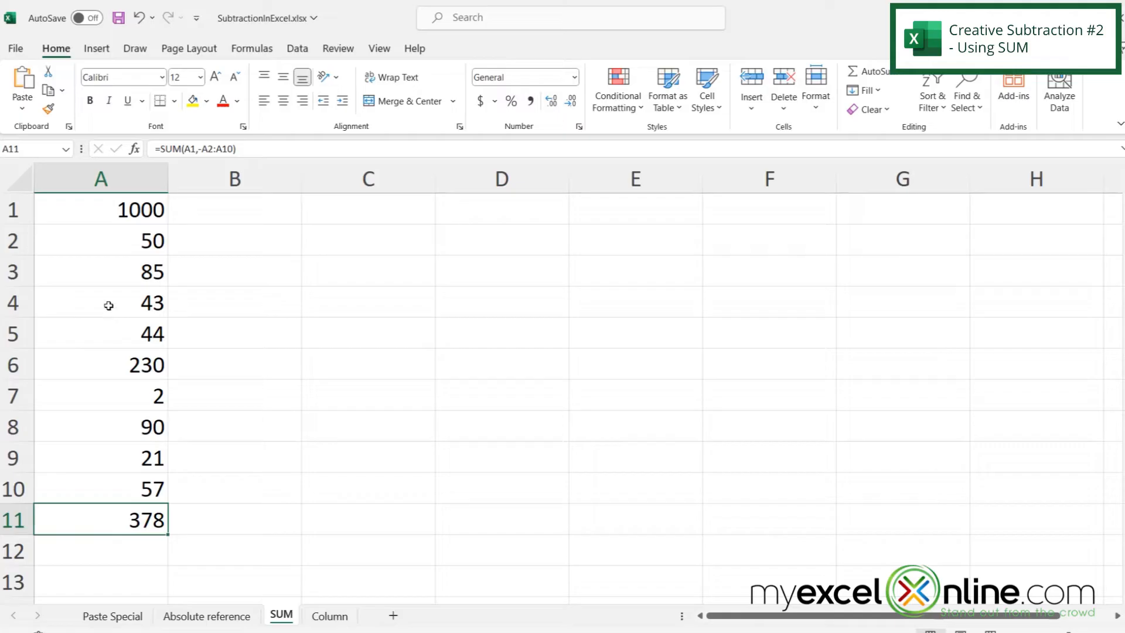
pyautogui.click(100, 240)
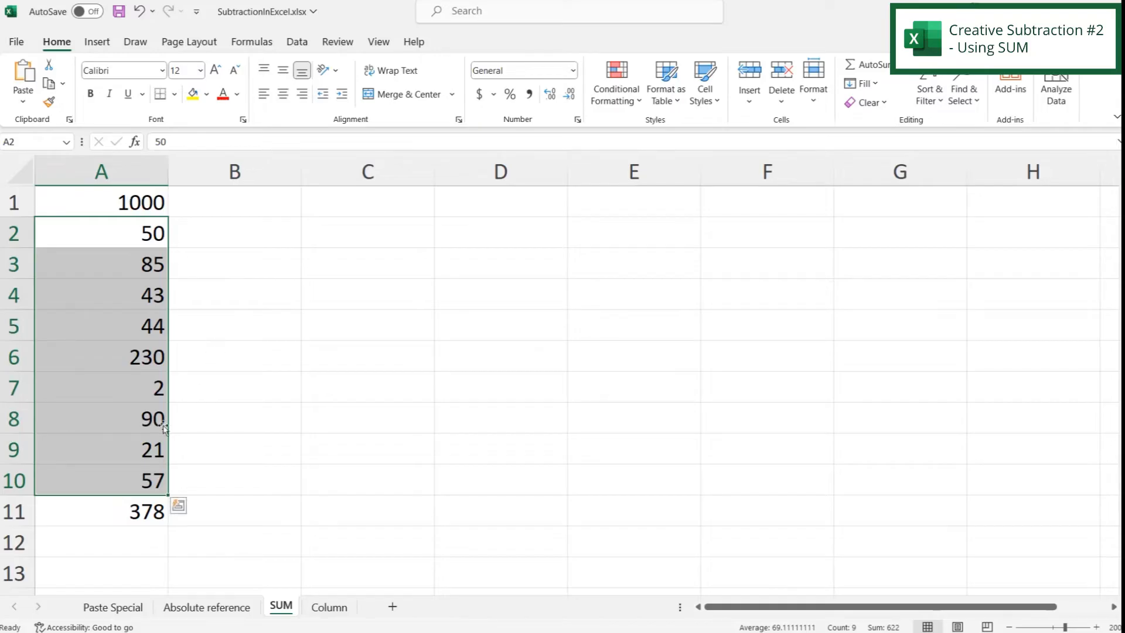
pyautogui.moveTo(127, 515)
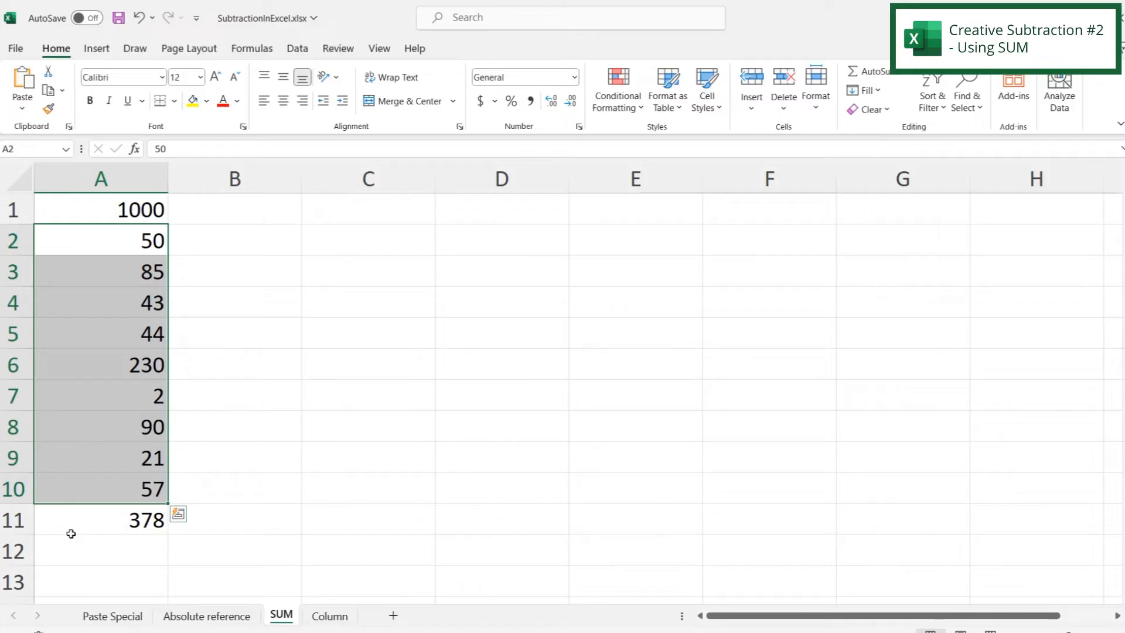
pyautogui.moveTo(162, 561)
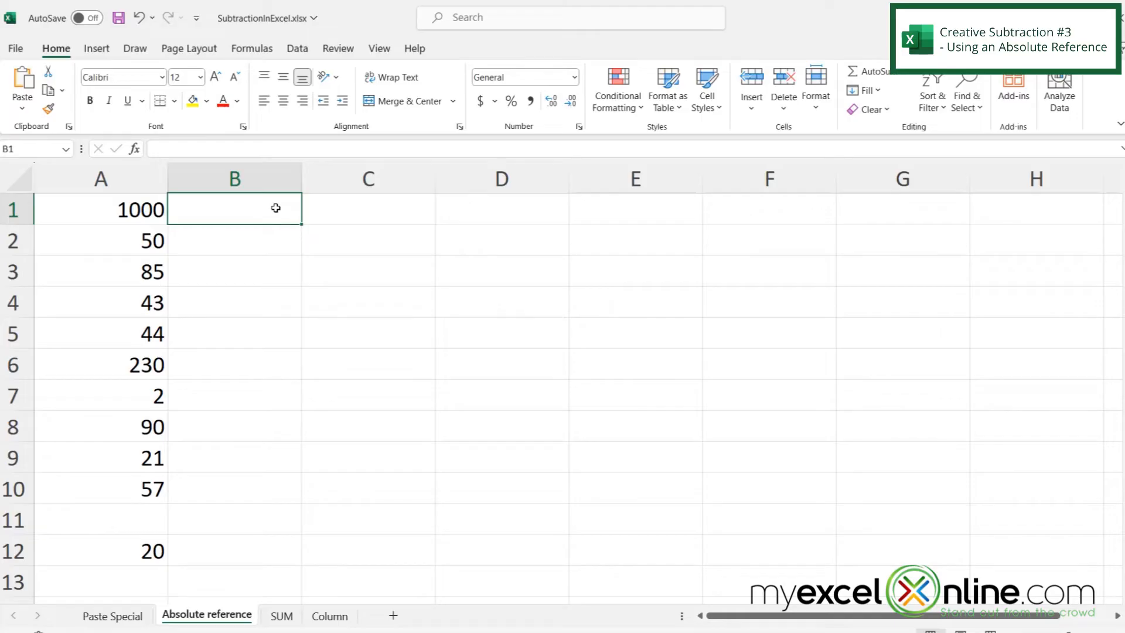
pyautogui.moveTo(84, 556)
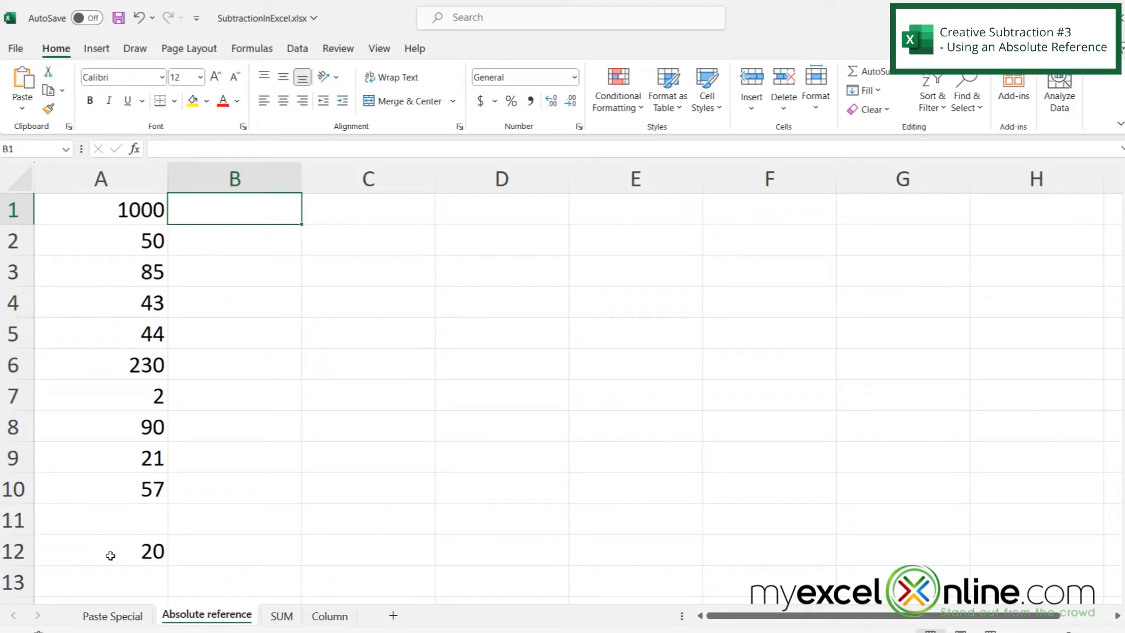
pyautogui.moveTo(95, 213)
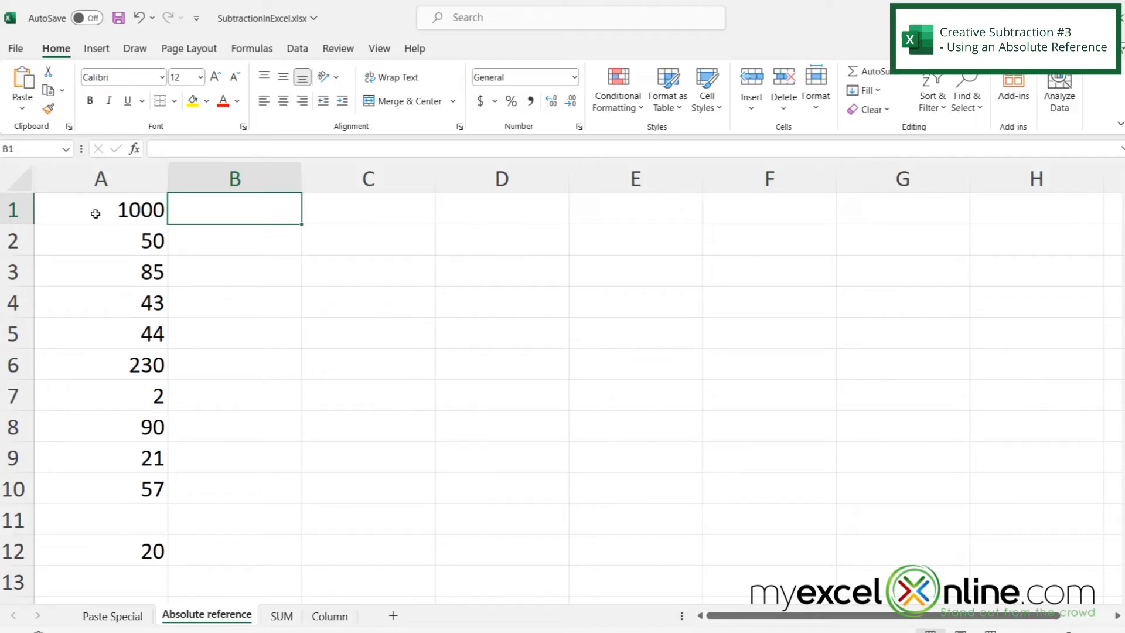
pyautogui.moveTo(97, 267)
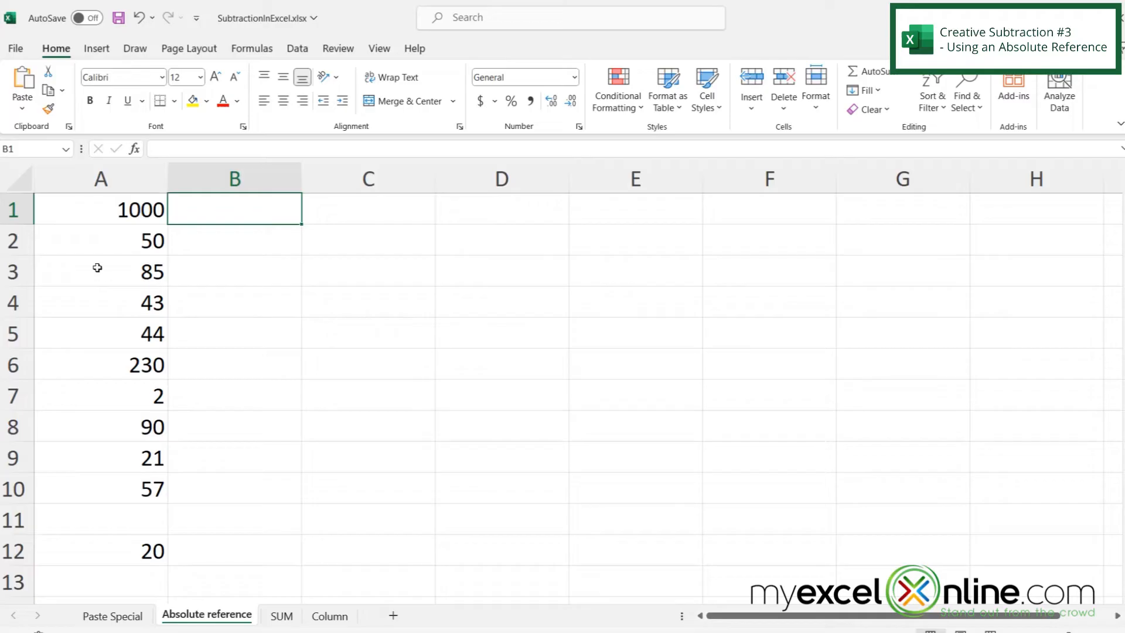
pyautogui.moveTo(372, 229)
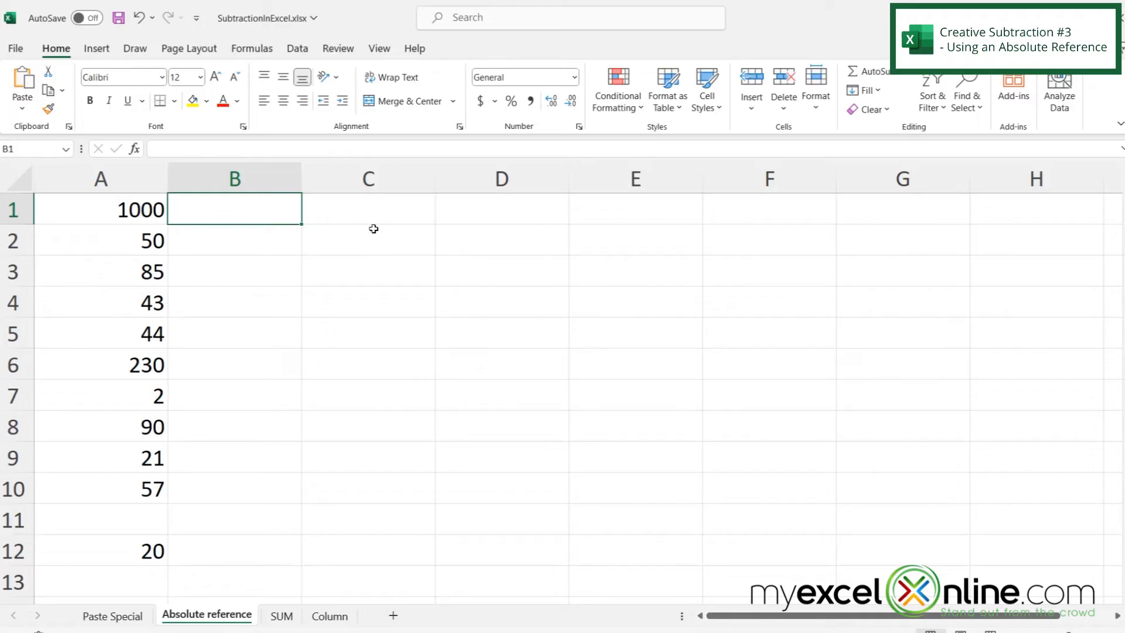
# Enter =A1-A12 in B1 and fill it down to B10
pyautogui.write('=')
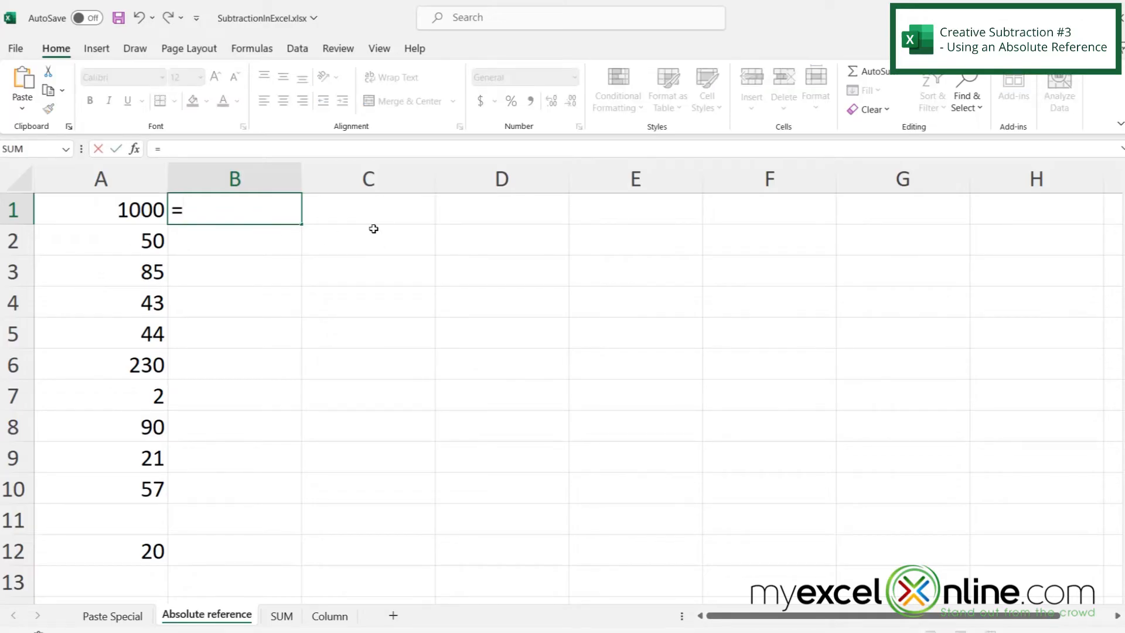
pyautogui.click(101, 208)
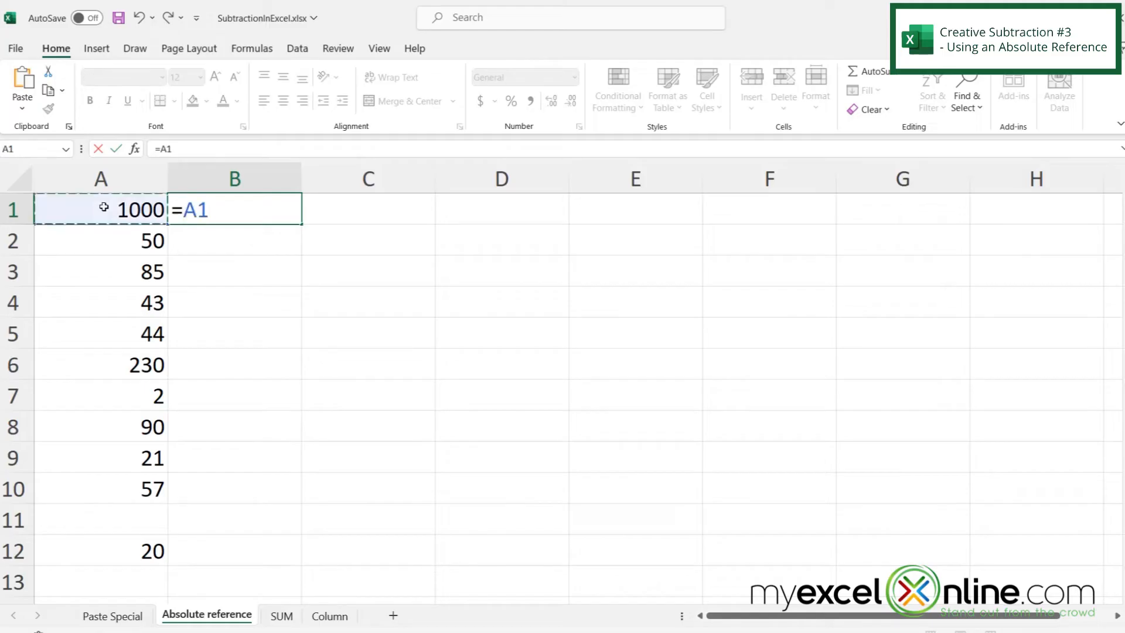
pyautogui.write('-')
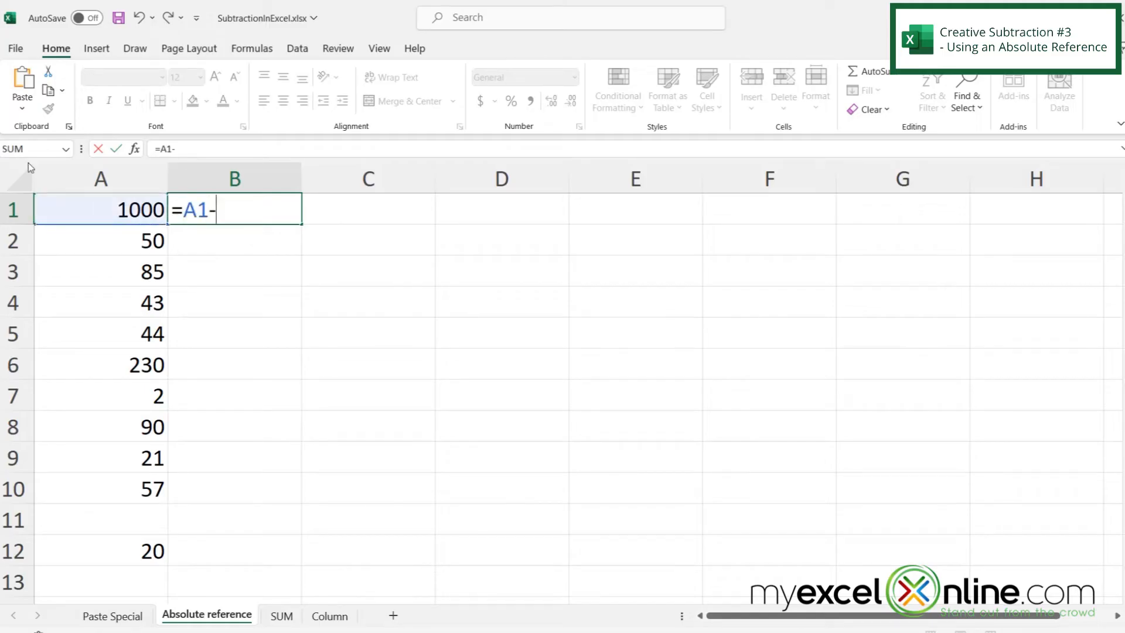
pyautogui.click(100, 551)
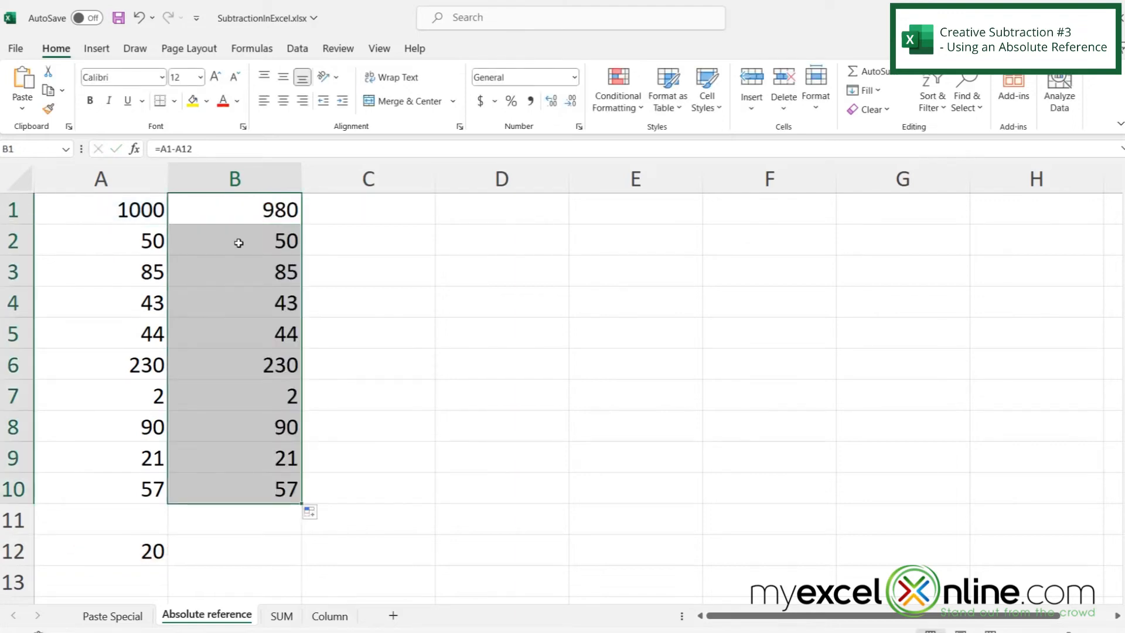
# Inspect B2 and B3 to see the shifting references like =A3-A14
pyautogui.click(233, 241)
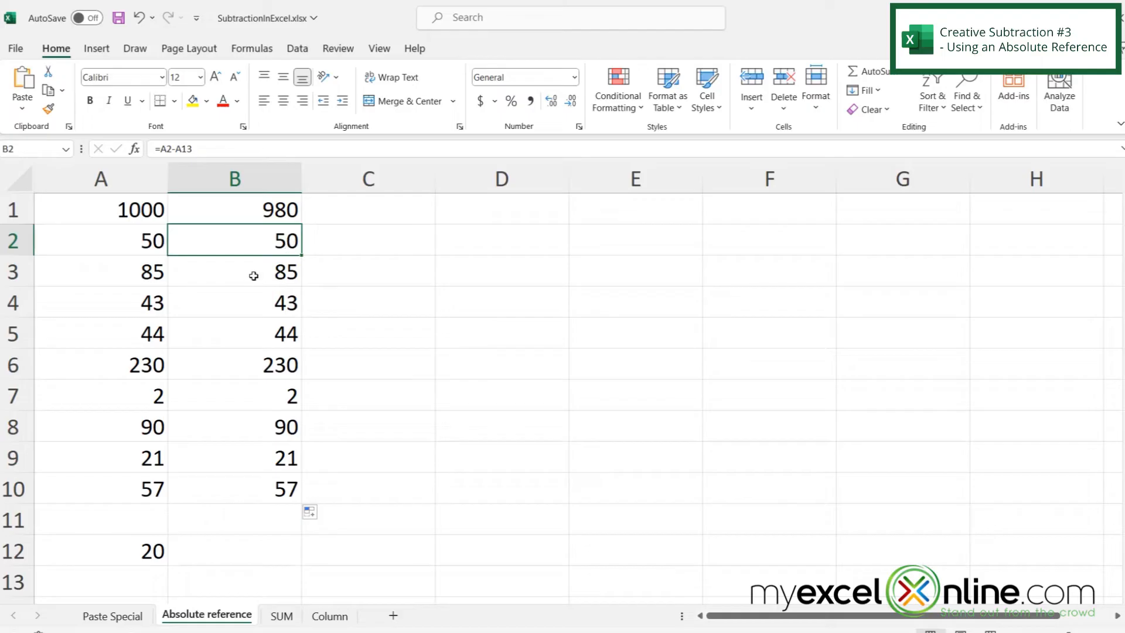
pyautogui.click(234, 271)
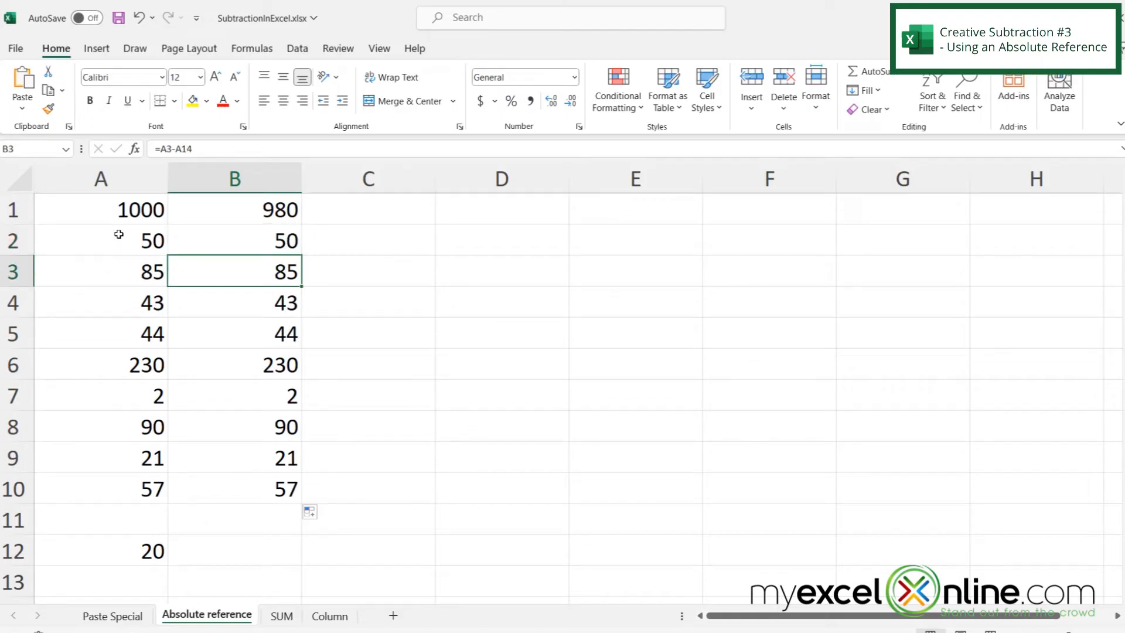
pyautogui.moveTo(263, 270)
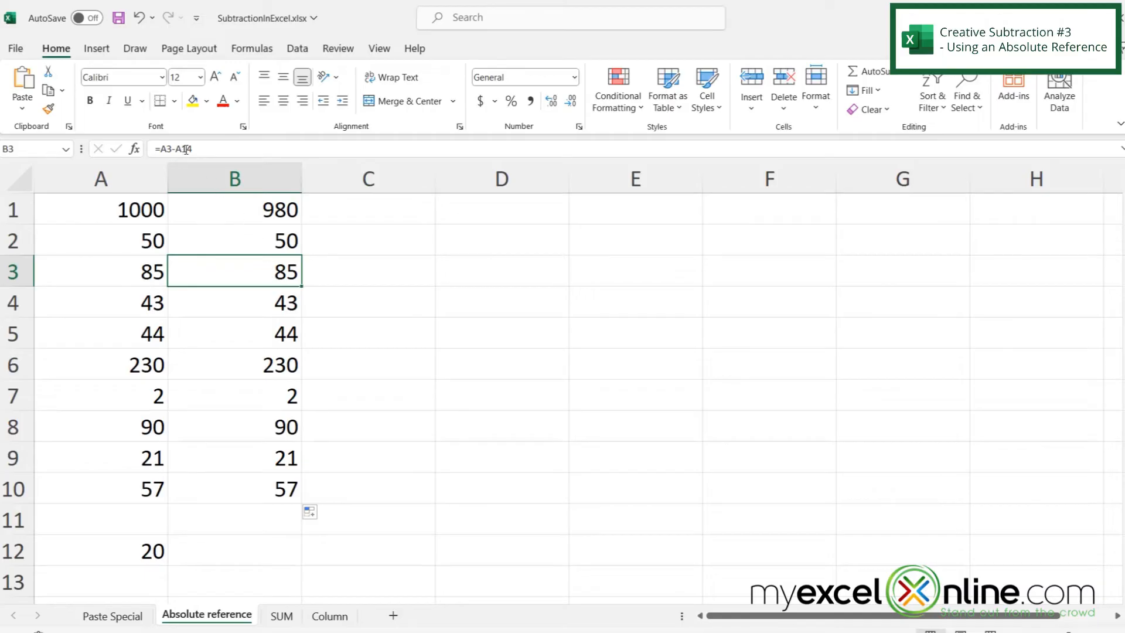
pyautogui.click(235, 210)
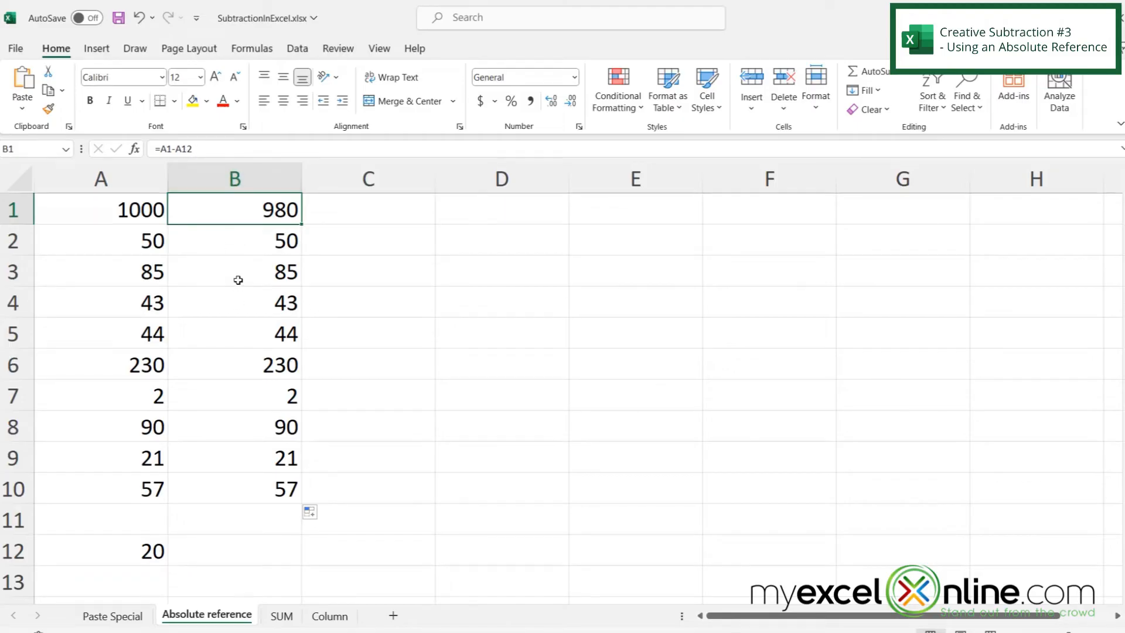
pyautogui.moveTo(253, 244)
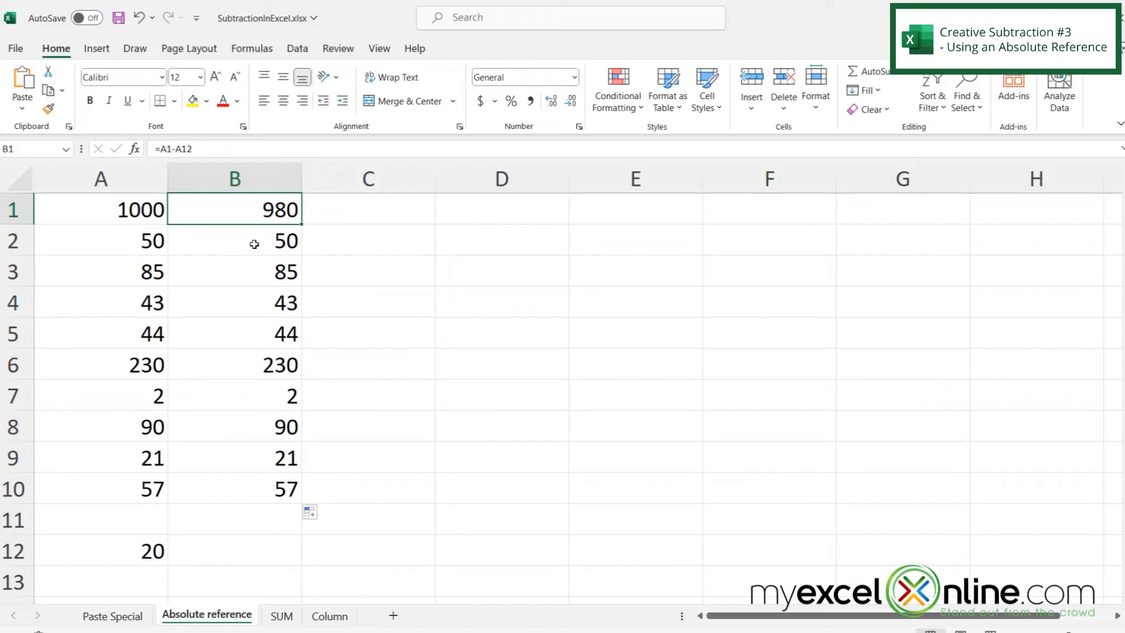
pyautogui.moveTo(251, 233)
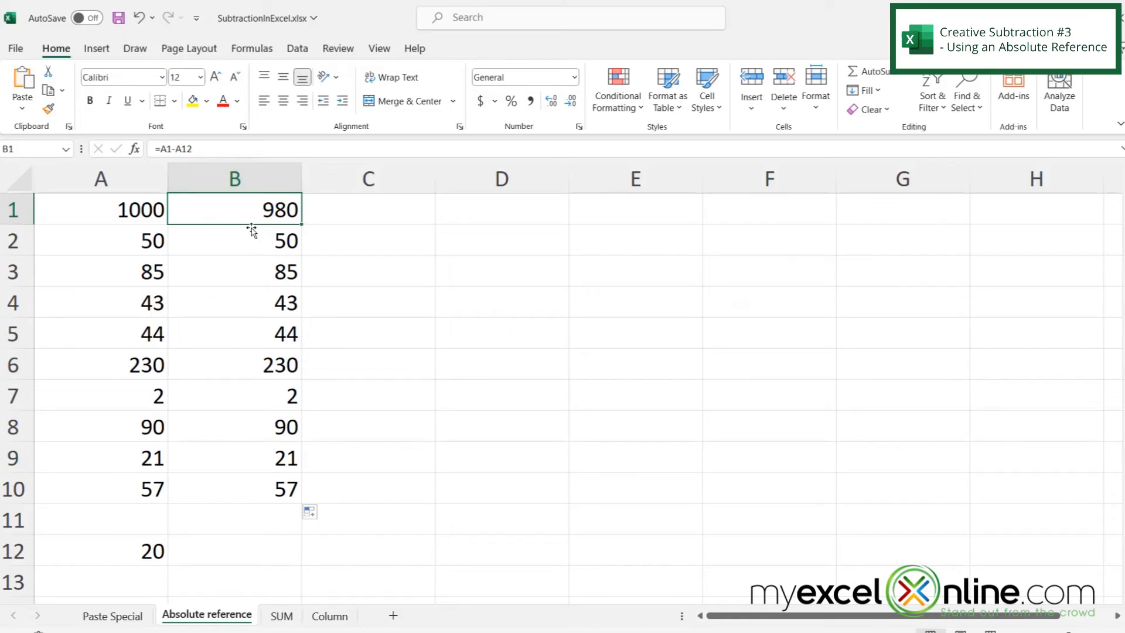
pyautogui.click(234, 271)
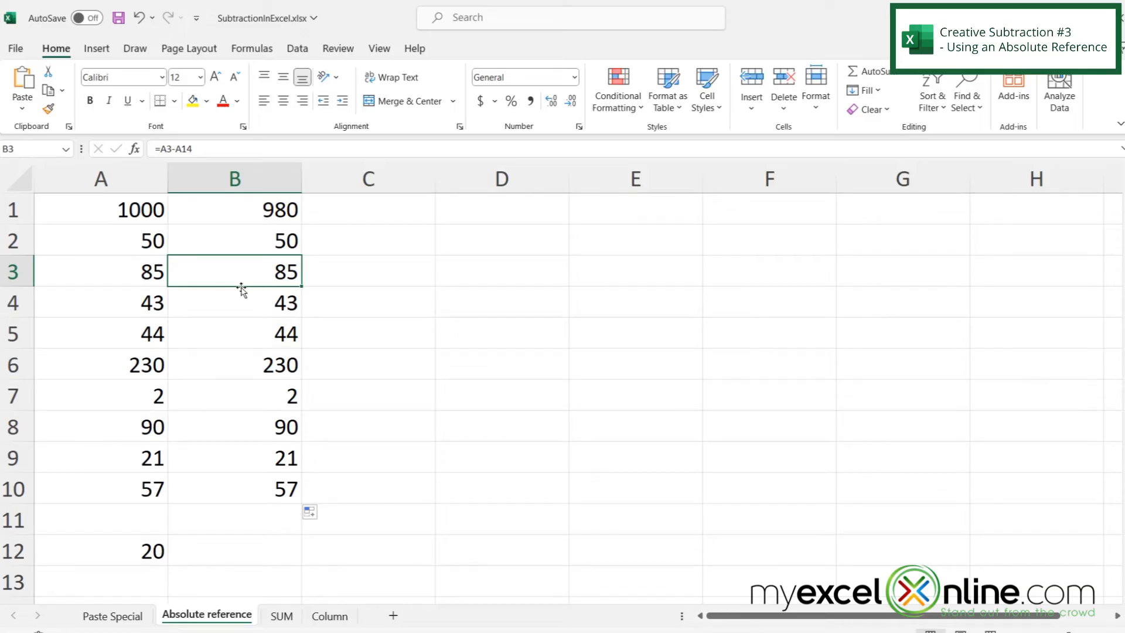
# Lock the reference in B1 as =A1-$A$12 with F4 and refill down to B10
pyautogui.click(234, 209)
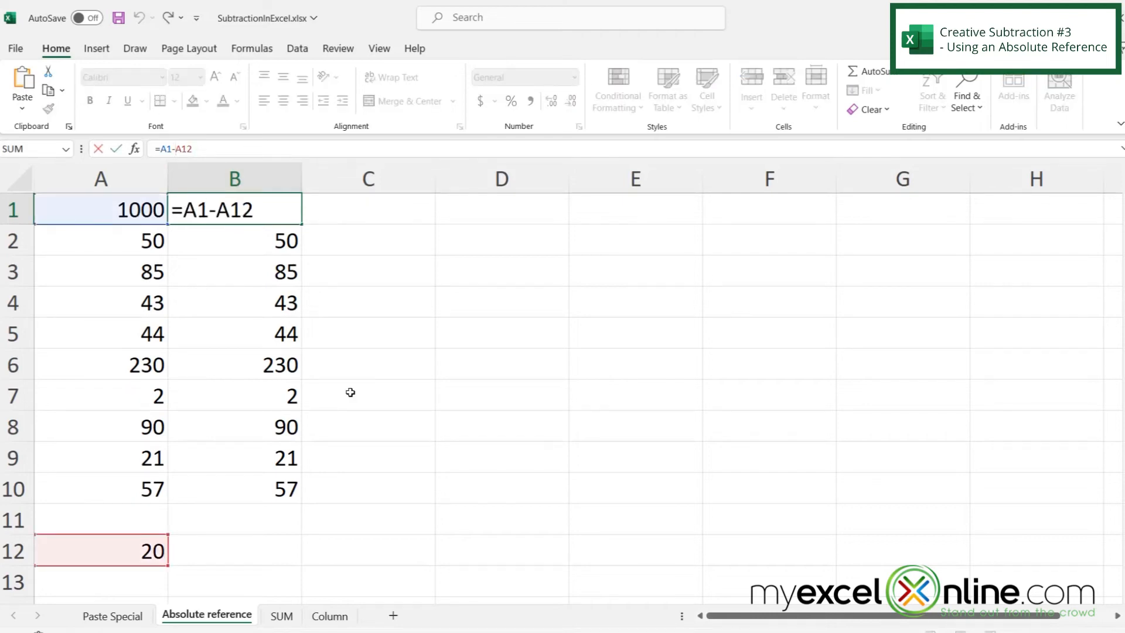
pyautogui.press('F4')
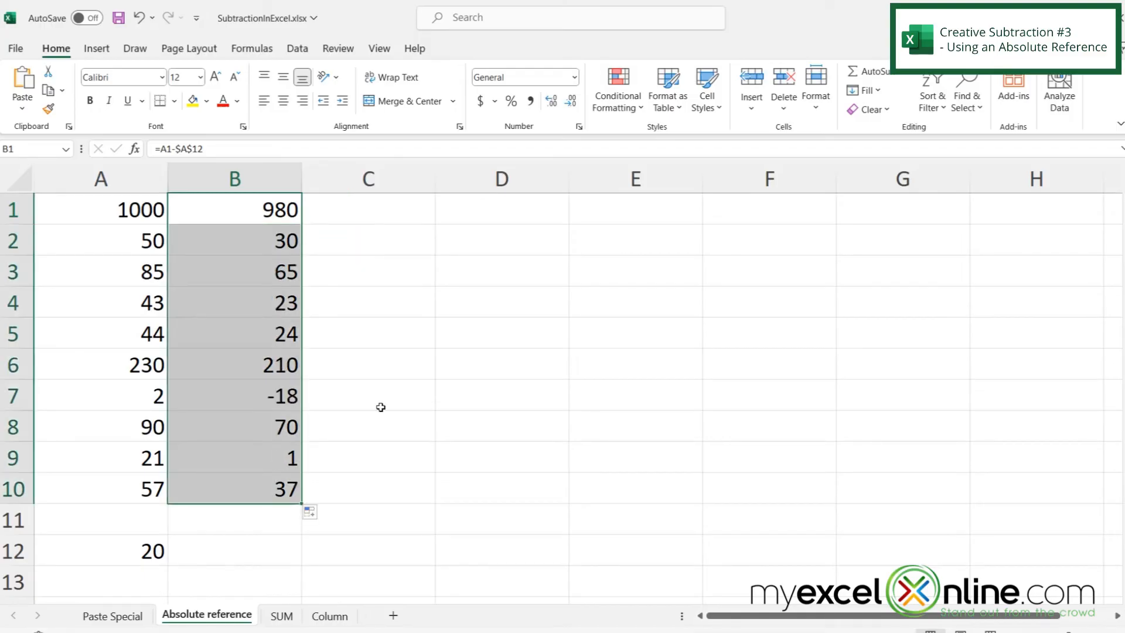
# Check the refilled results 30, 65 in column B, then switch to the Paste Special sheet
pyautogui.click(234, 241)
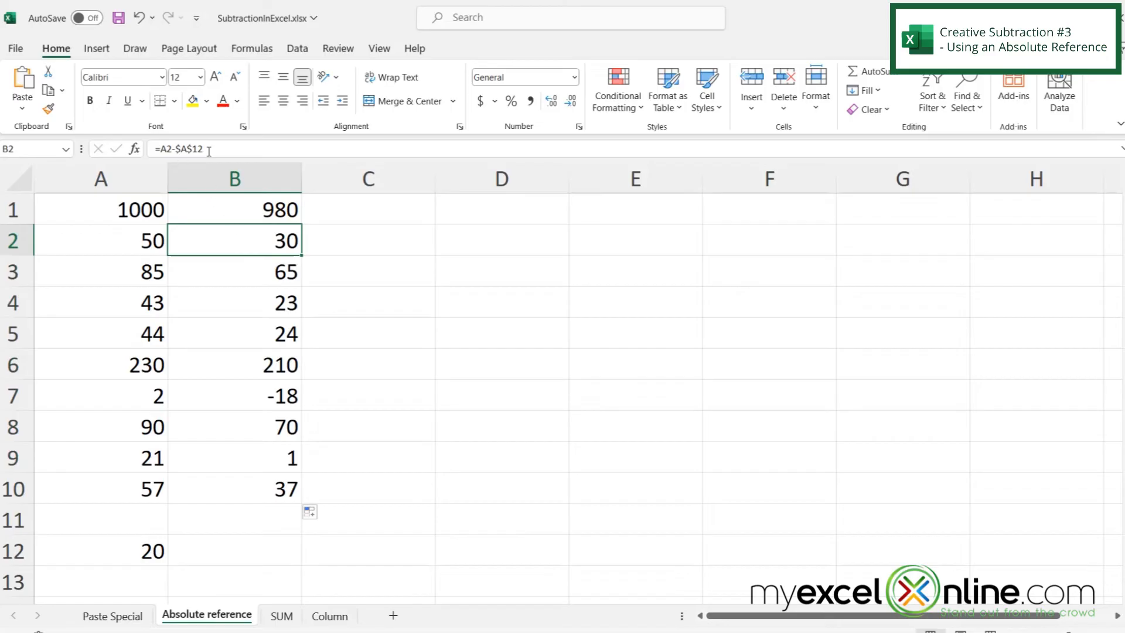
pyautogui.click(234, 271)
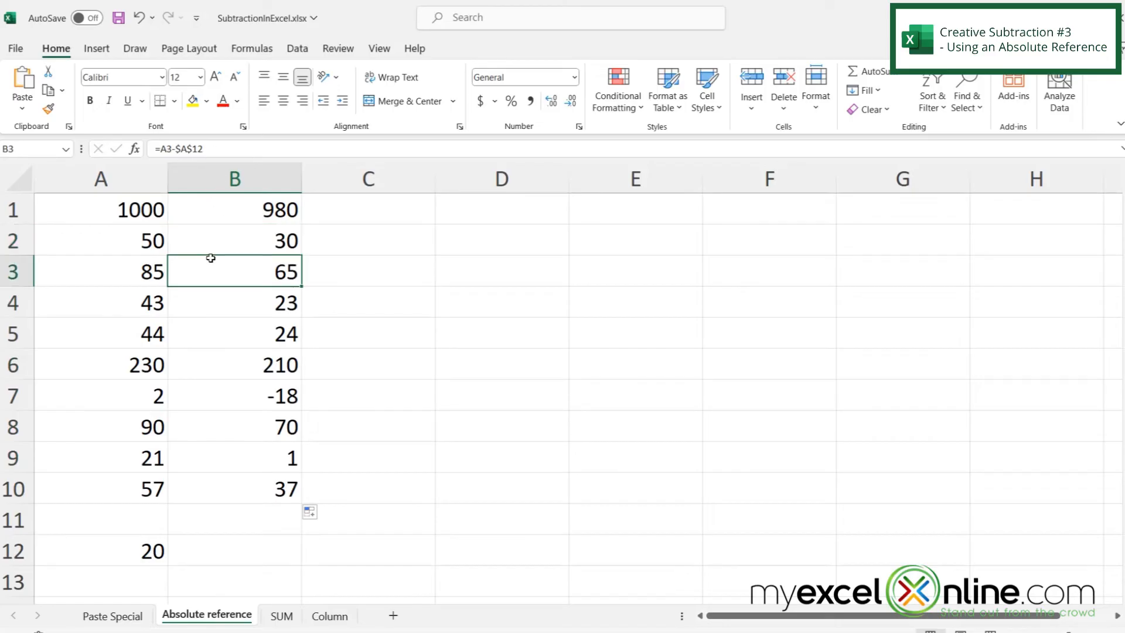
pyautogui.click(235, 302)
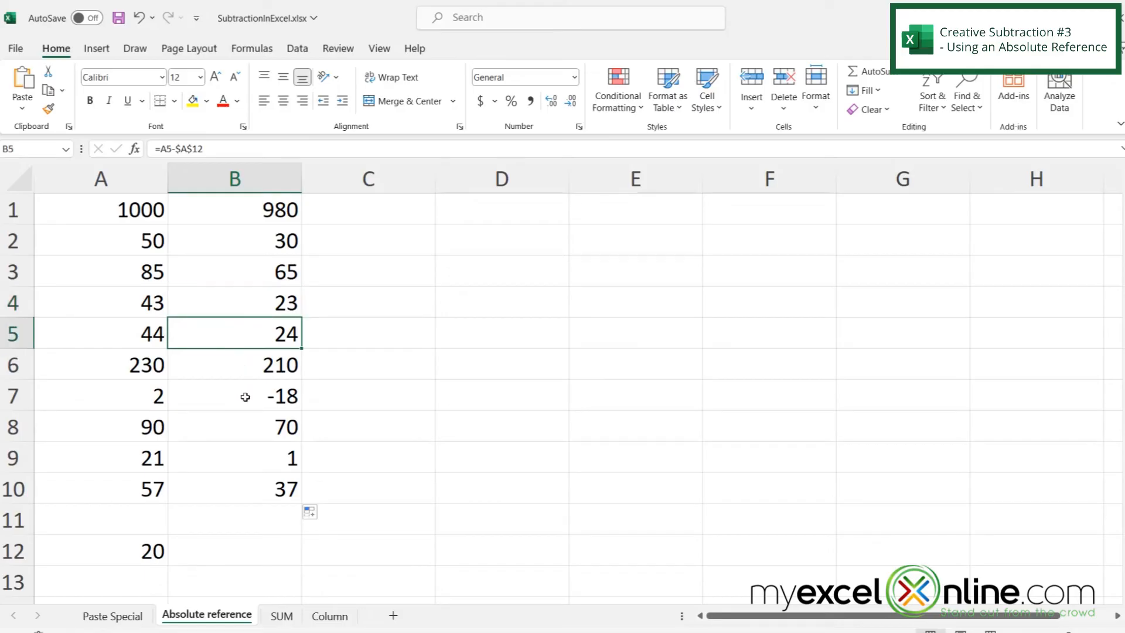
pyautogui.moveTo(228, 323)
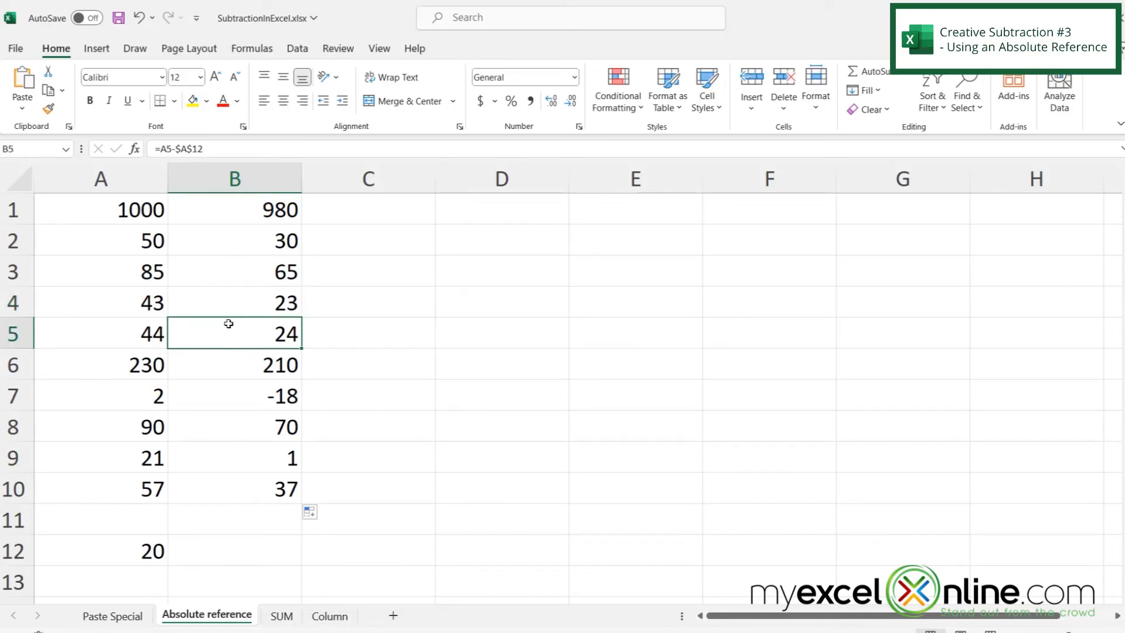
pyautogui.click(112, 615)
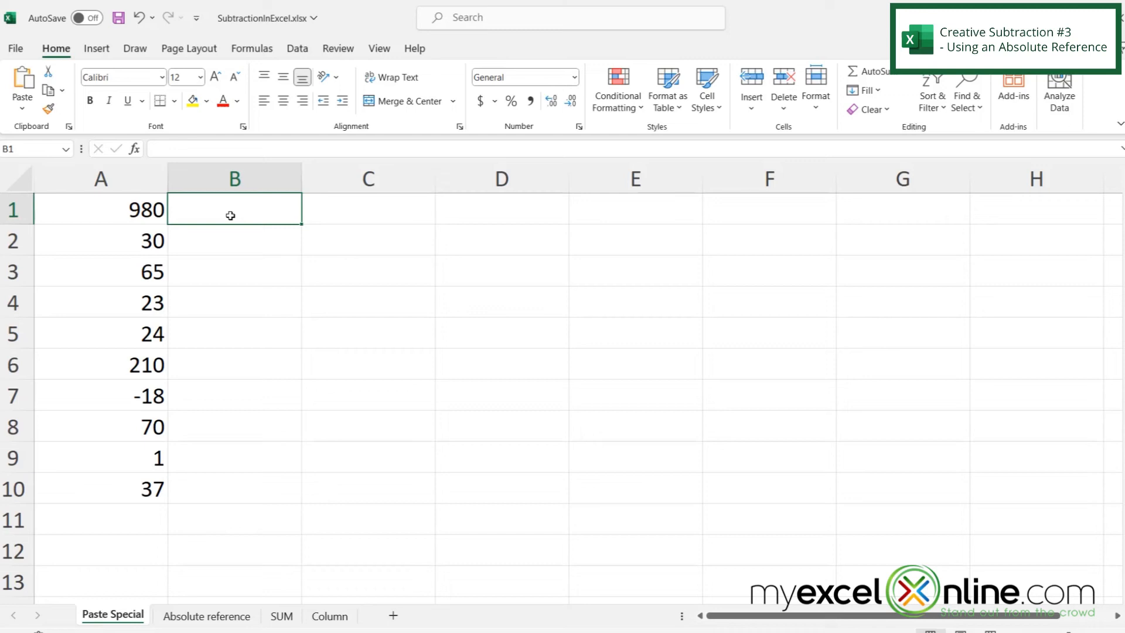